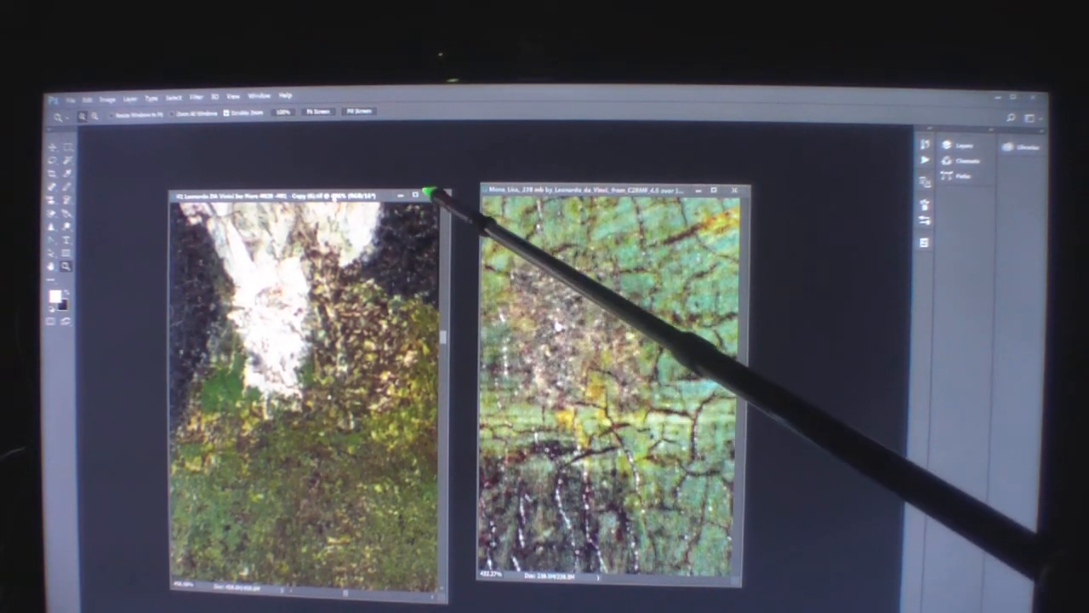
pyautogui.moveTo(349, 309)
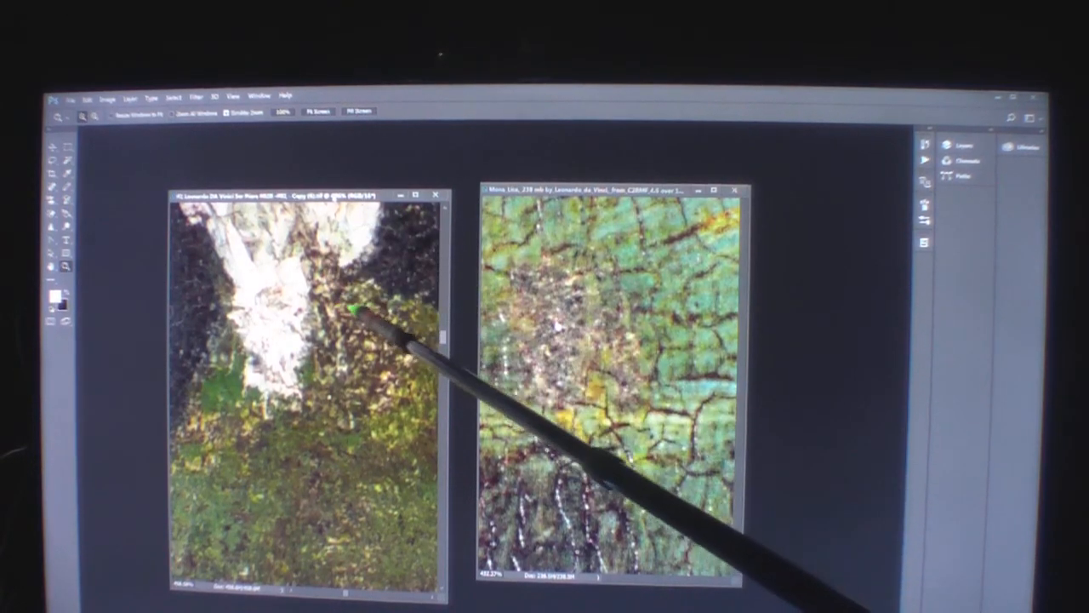
pyautogui.moveTo(395, 254)
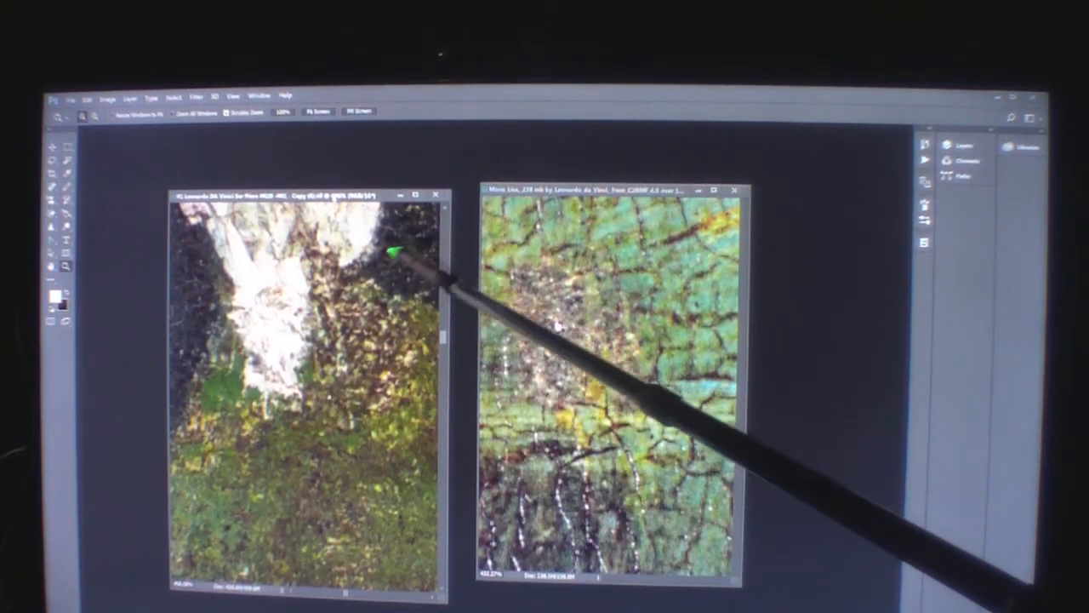
pyautogui.moveTo(622, 281)
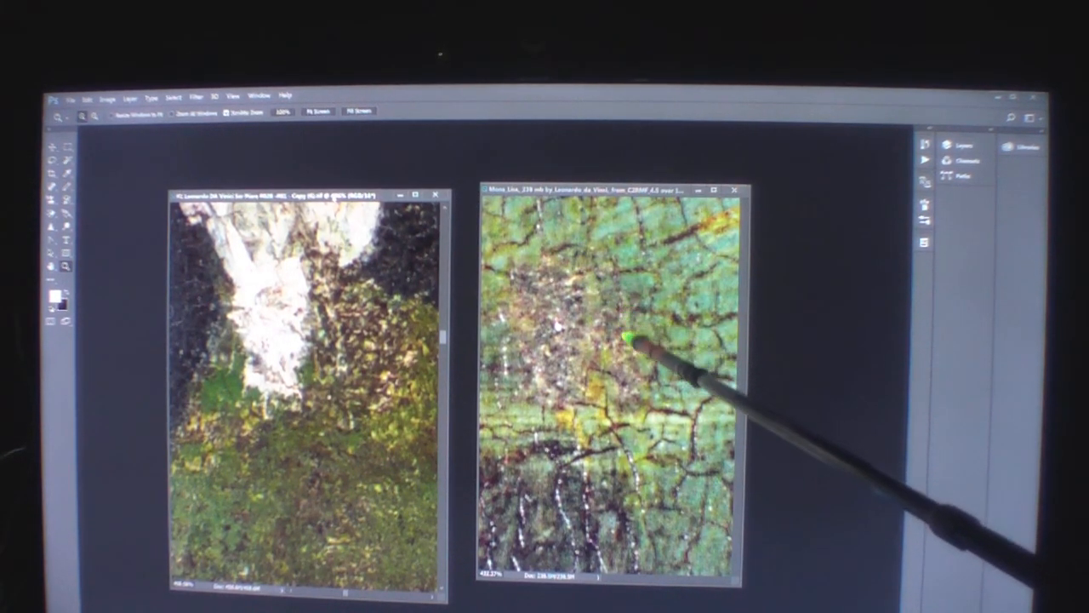
pyautogui.moveTo(383, 320)
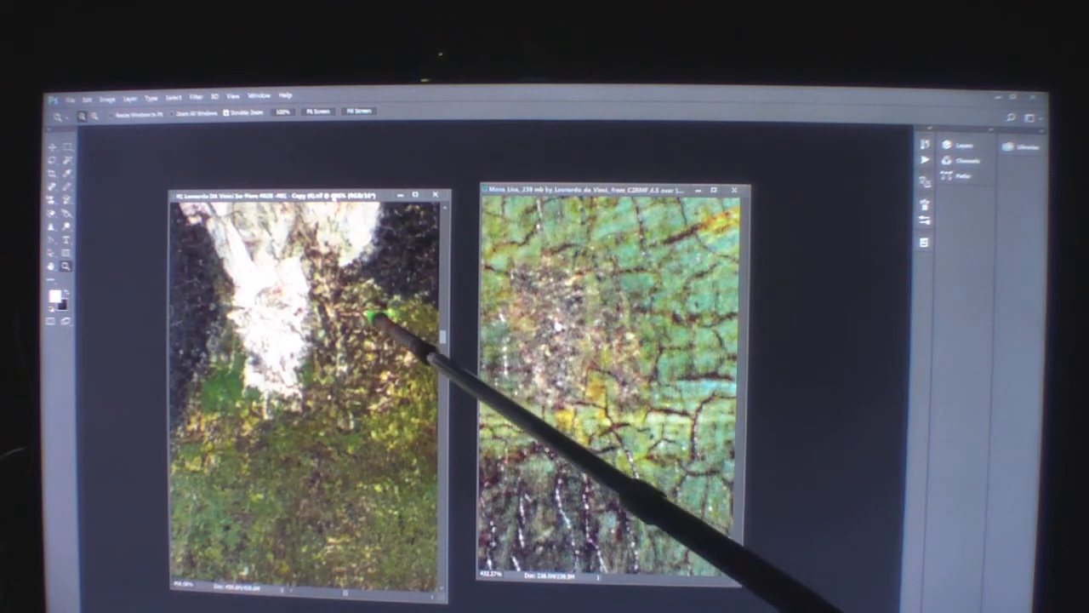